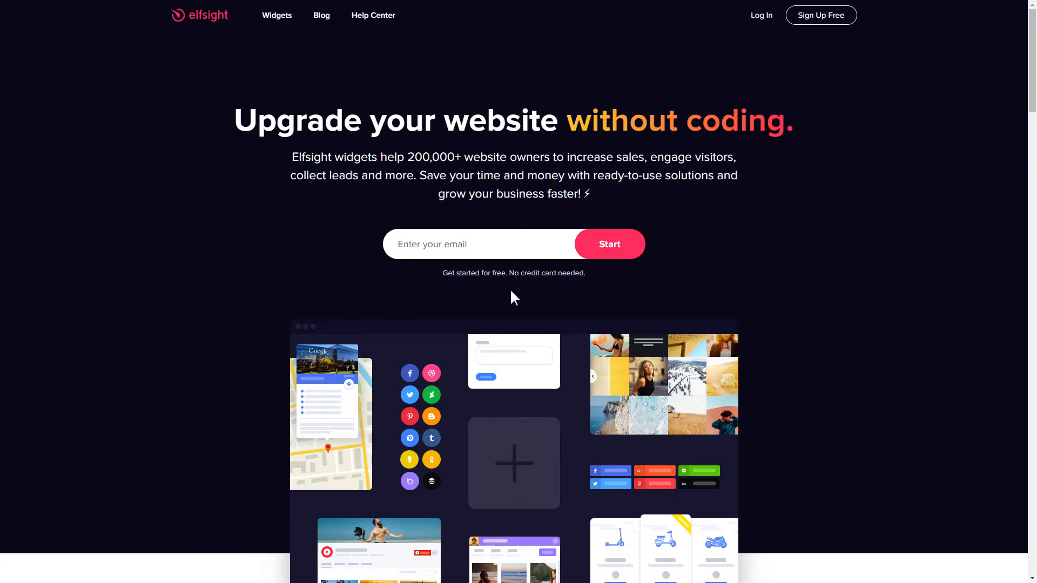
Step: Go from the Widgets catalogue to the Twitter Feed widget page under Social
left_click(277, 15)
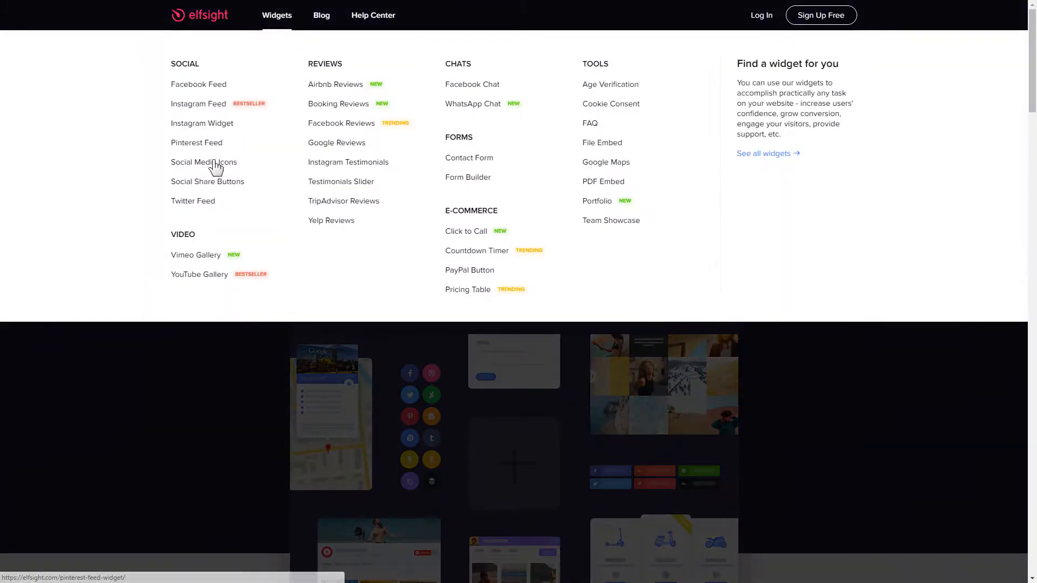
left_click(192, 201)
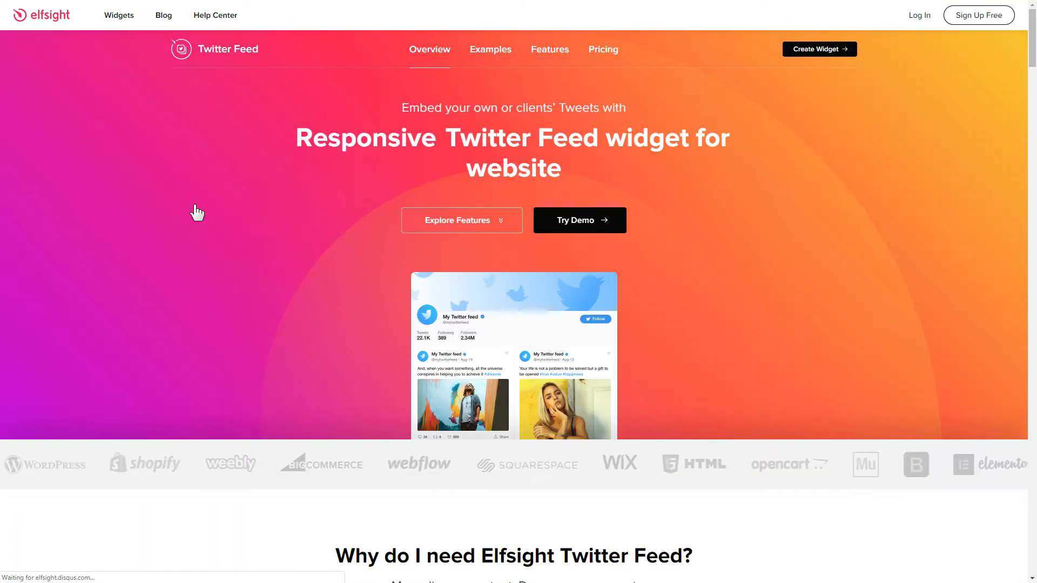
mouse_move(819, 48)
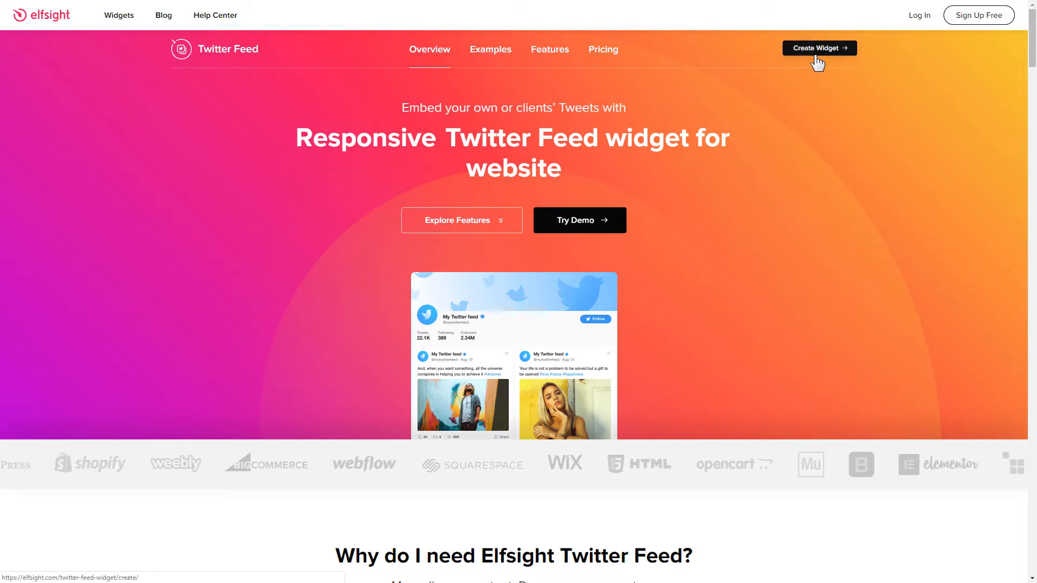
Step: Create a Twitter Feed widget, preview Testimonials, then continue with the Profile Timeline template
left_click(818, 49)
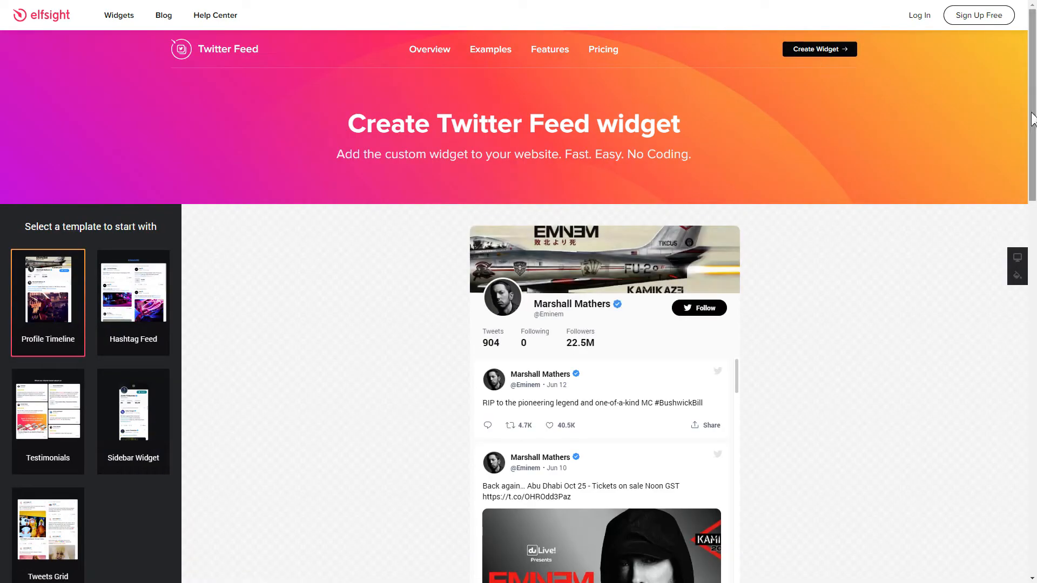
scroll("down", 3)
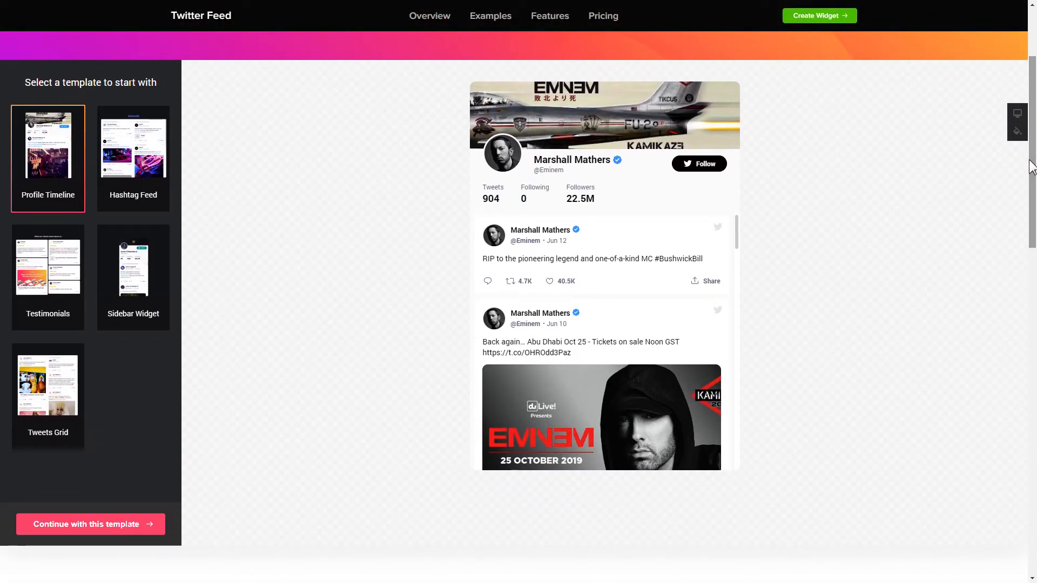
left_click(133, 146)
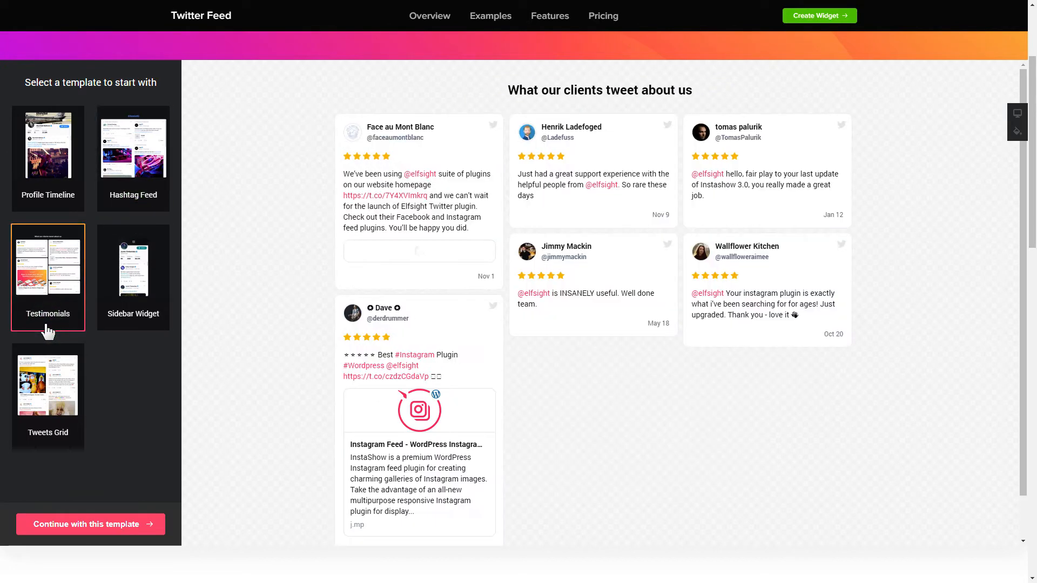
left_click(47, 144)
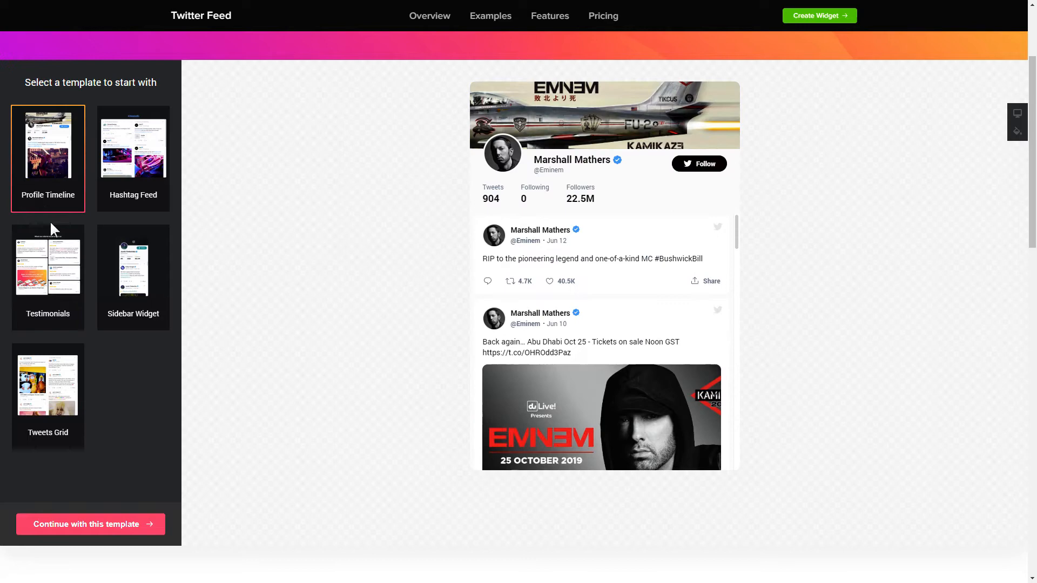
left_click(90, 524)
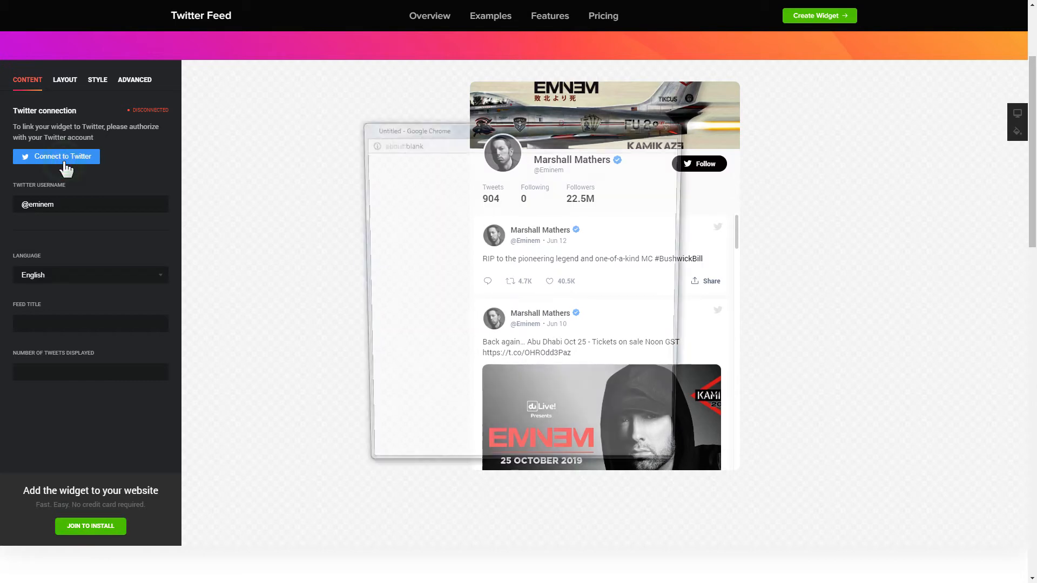
left_click(62, 155)
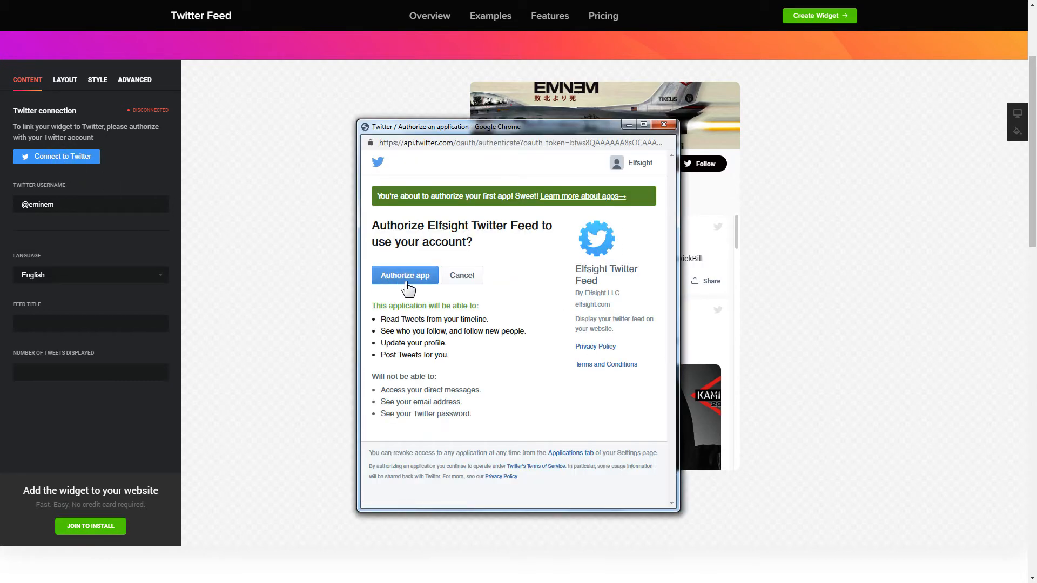
left_click(404, 276)
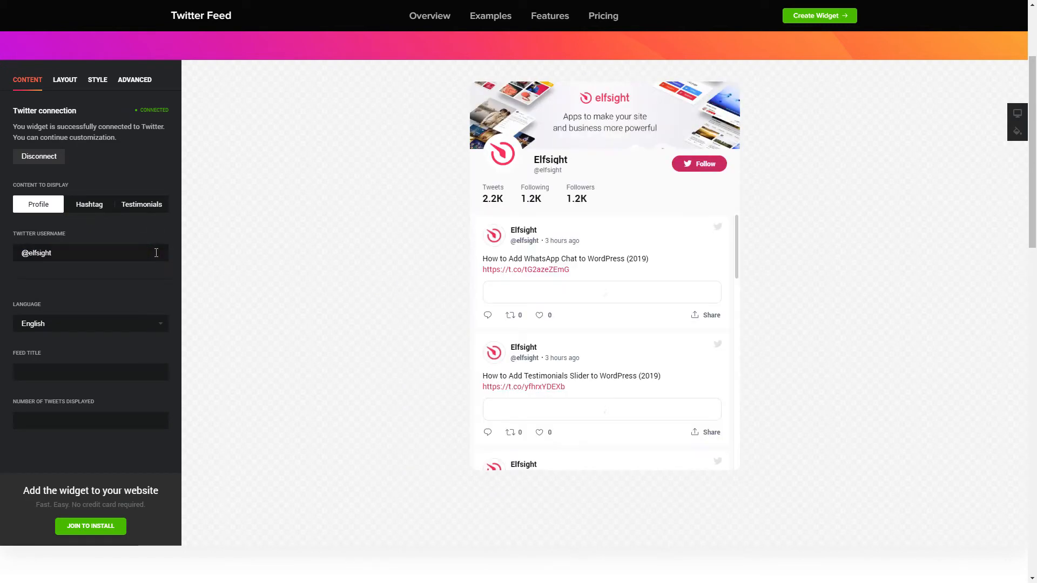
left_click(89, 205)
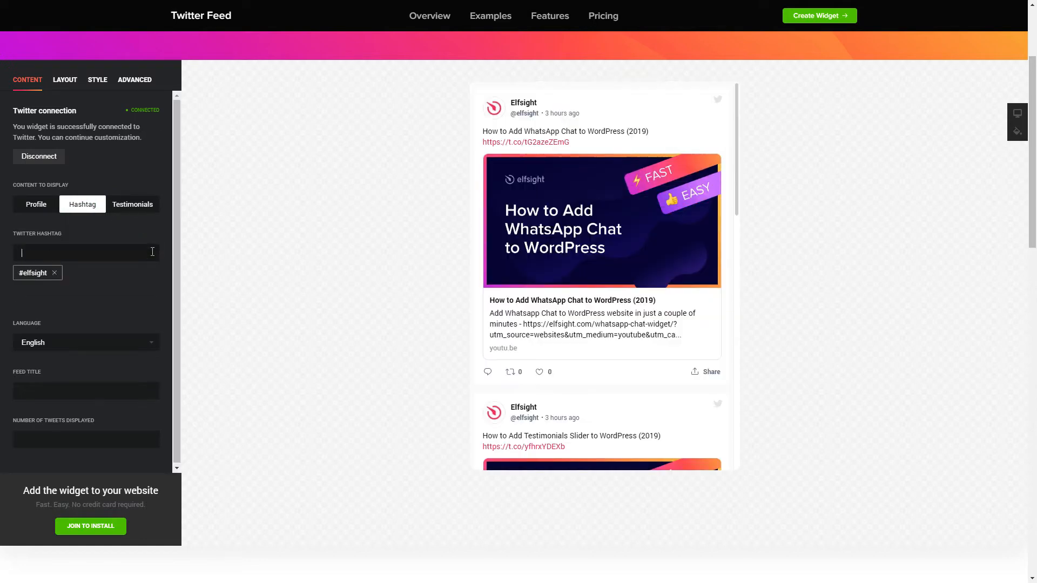
left_click(132, 204)
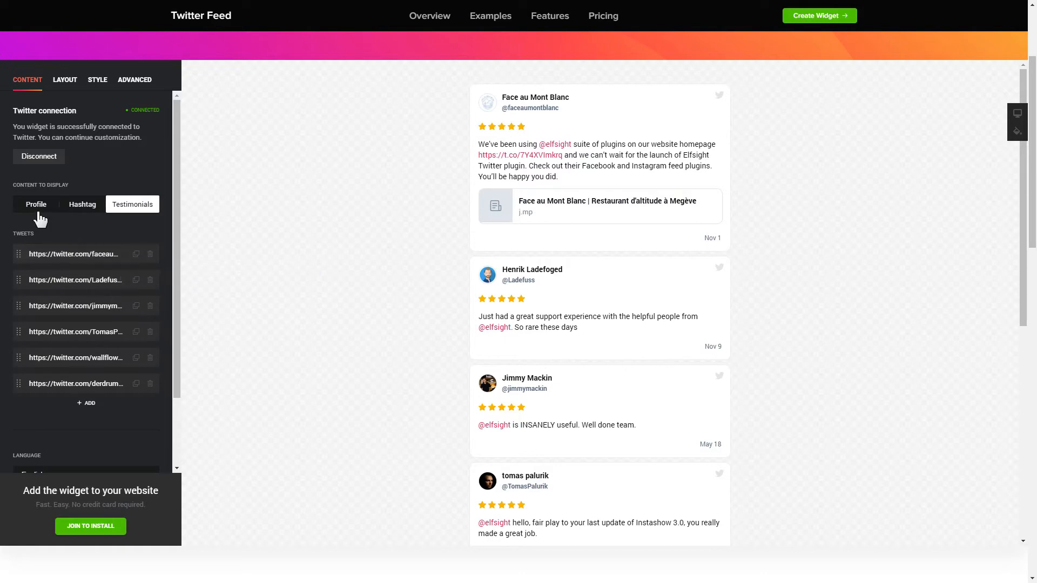
left_click(37, 204)
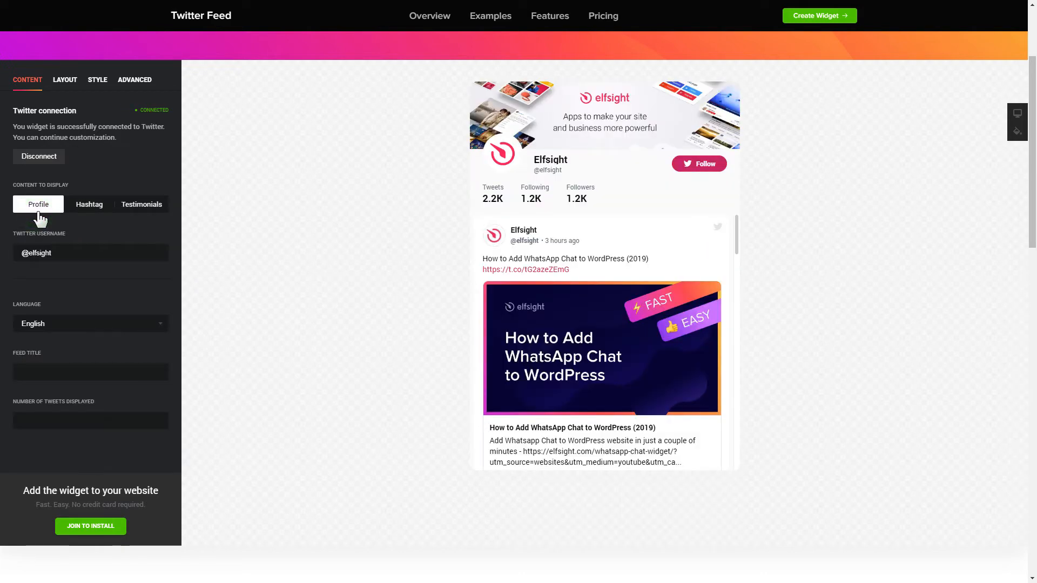
mouse_move(65, 93)
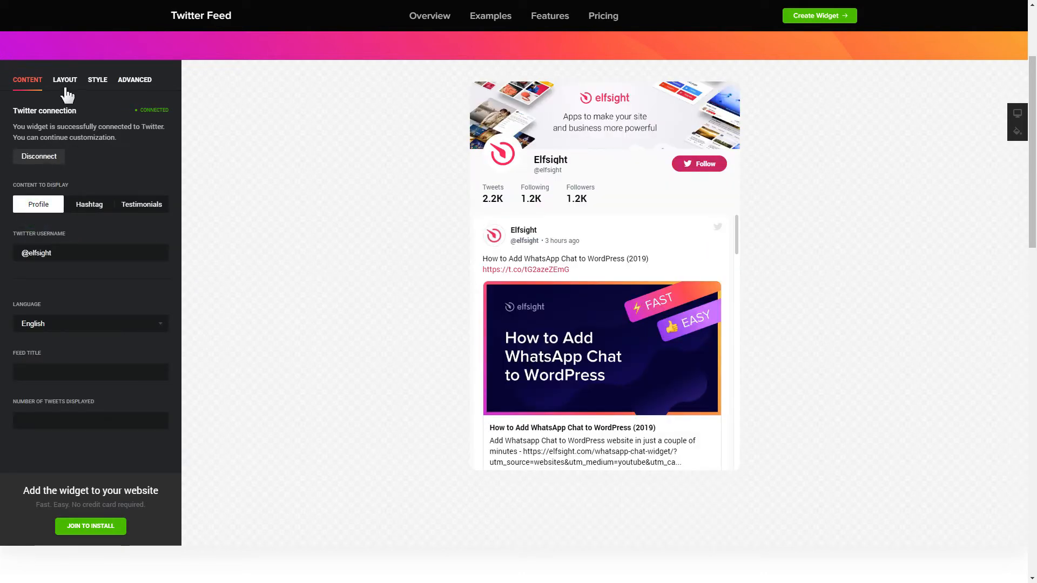
left_click(97, 79)
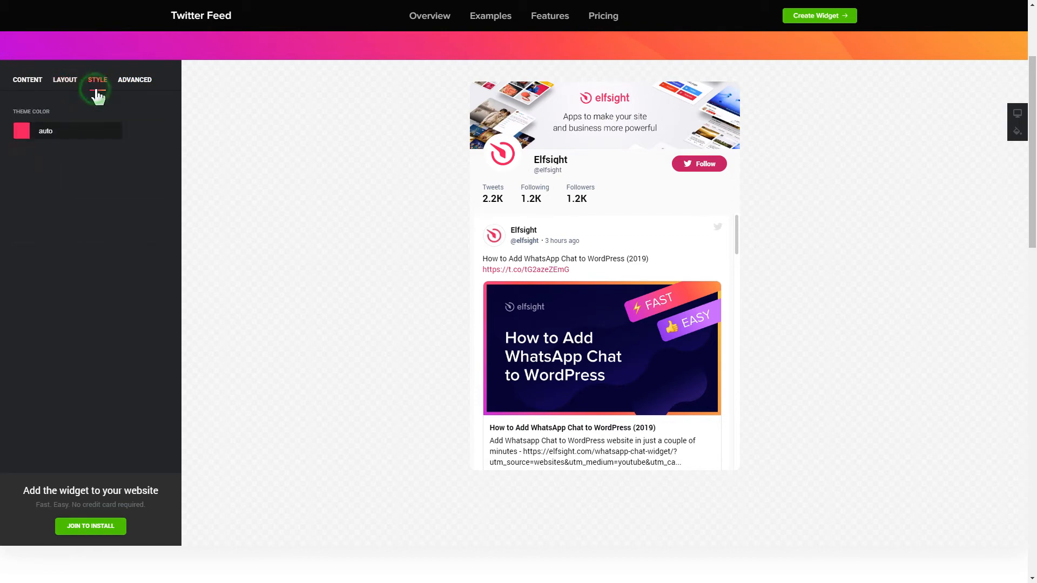
left_click(135, 79)
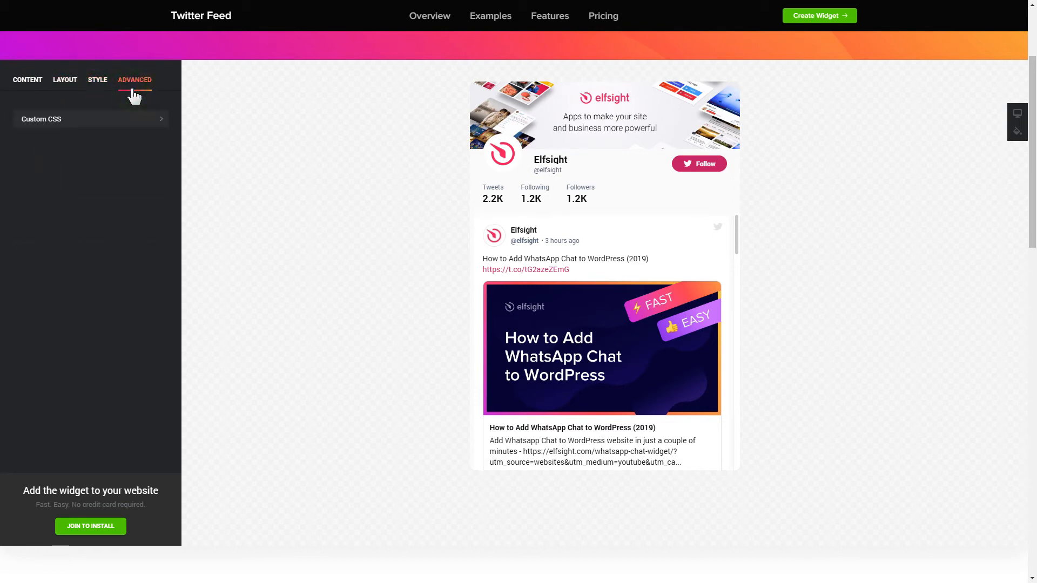
left_click(27, 79)
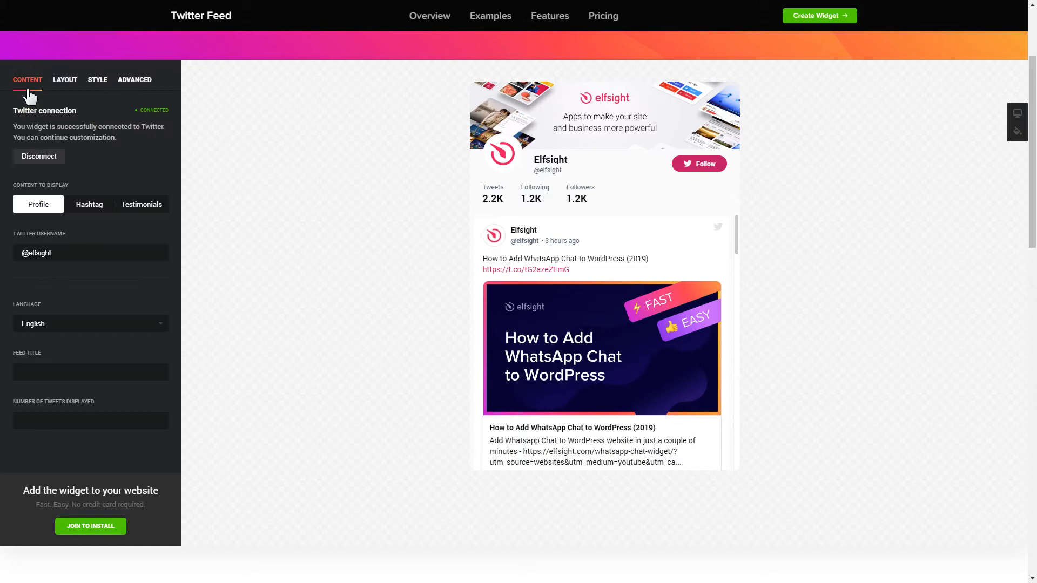
left_click(90, 526)
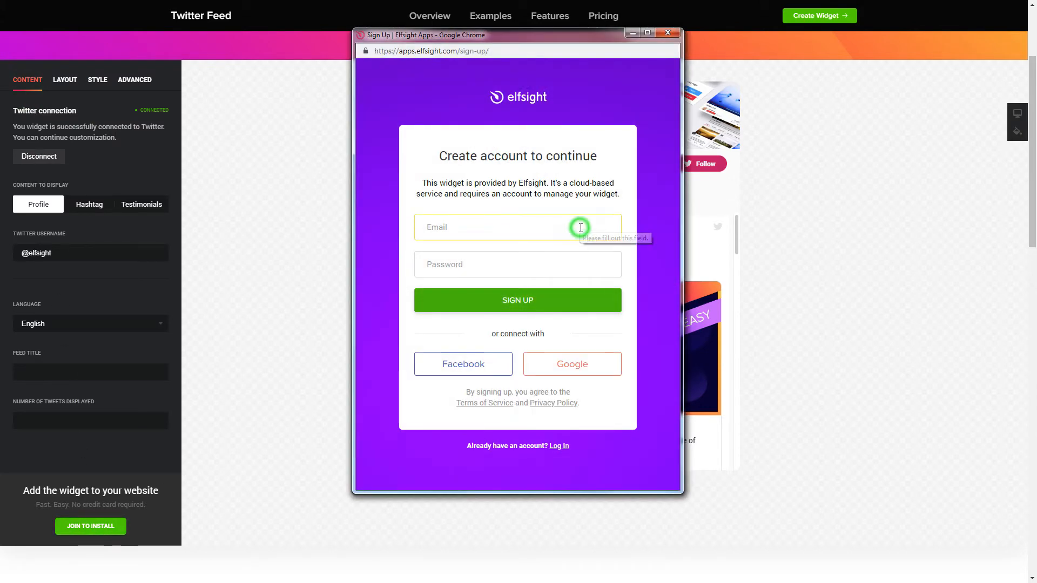
type("example@elfsight.com")
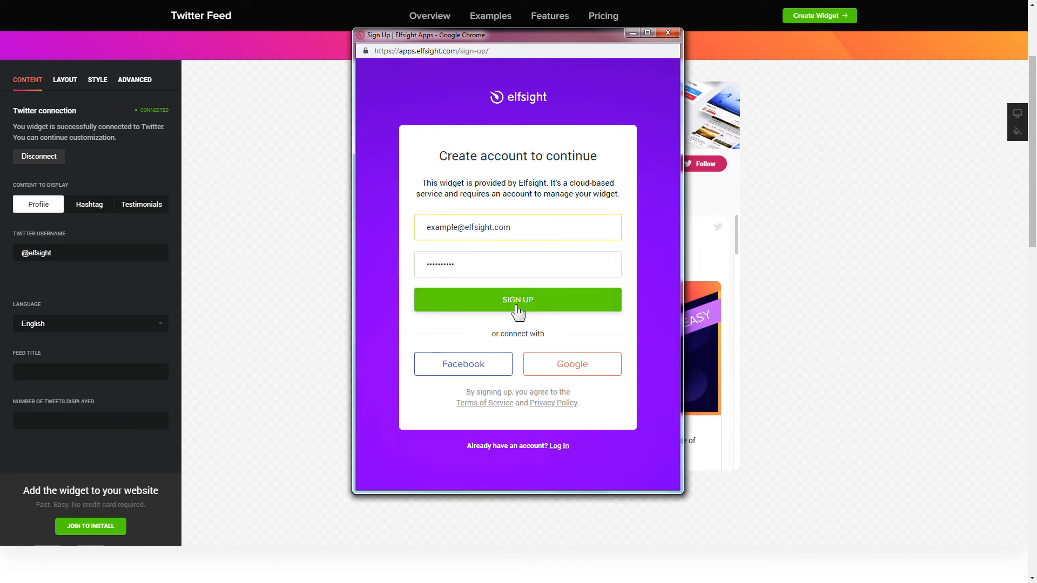
left_click(517, 299)
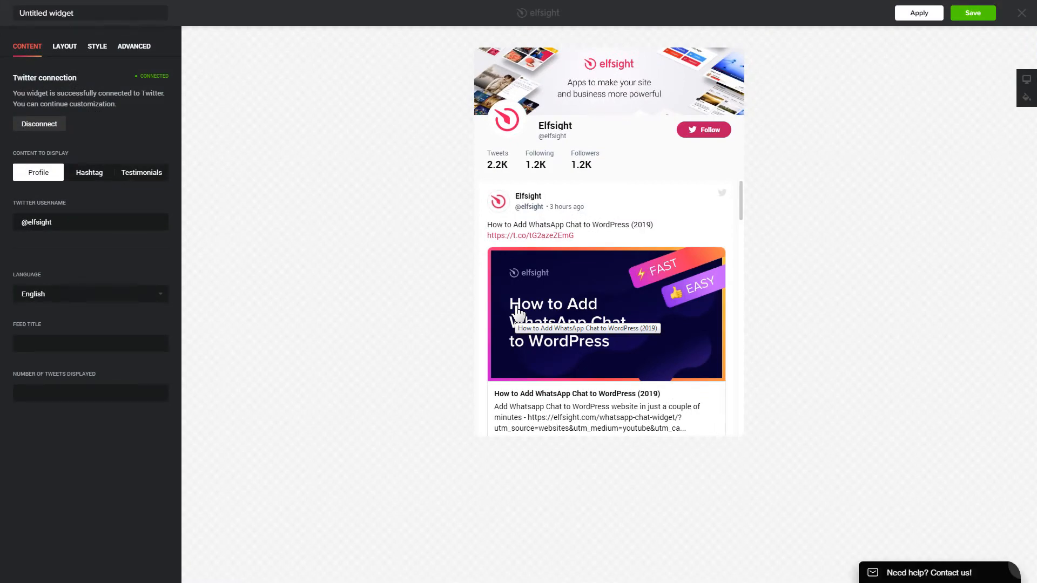
left_click(971, 13)
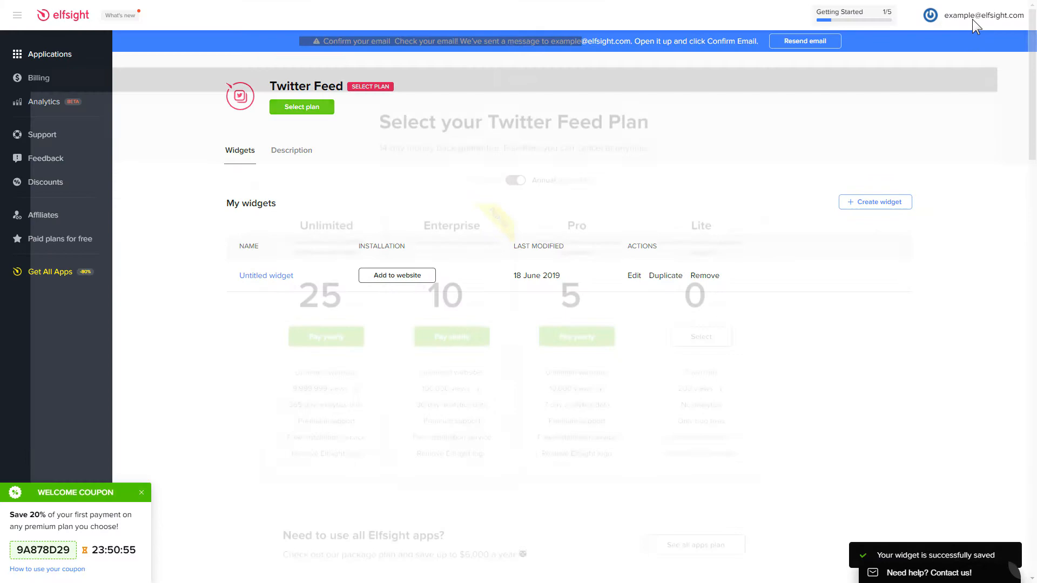
Step: Select the free Lite plan so the widget's installation code is shown
left_click(301, 107)
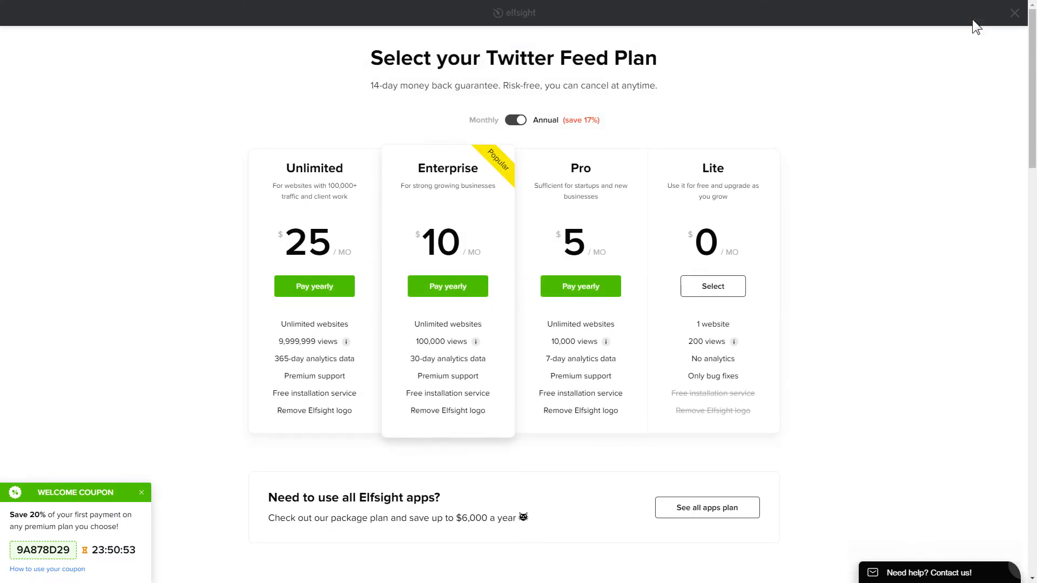
mouse_move(747, 216)
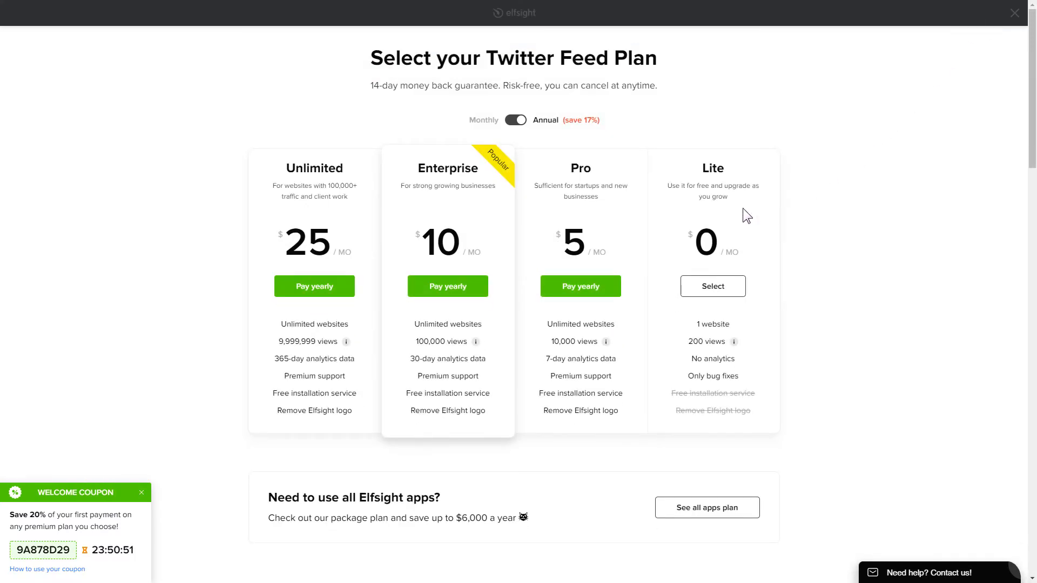
mouse_move(230, 265)
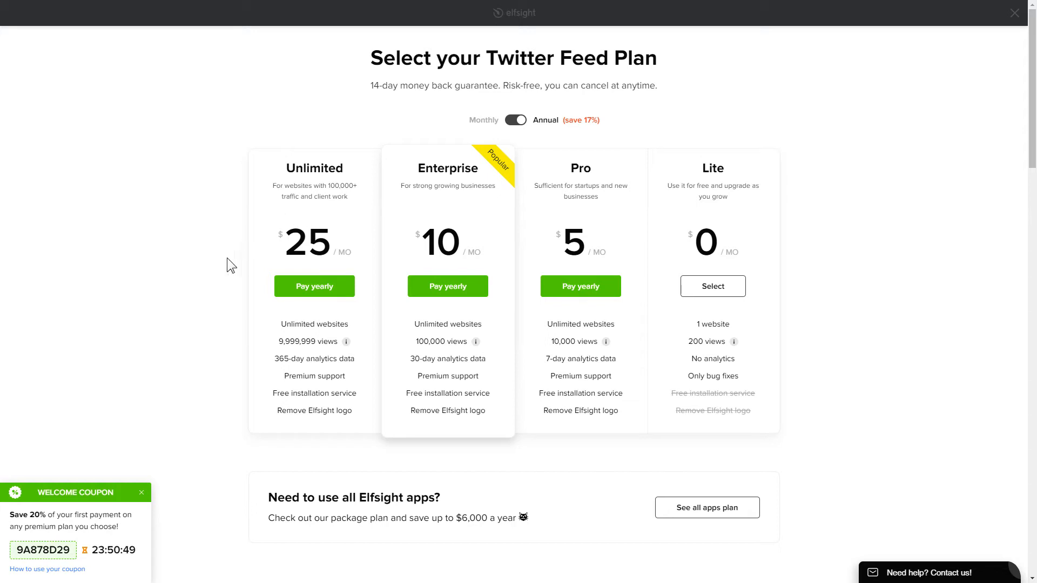
mouse_move(132, 499)
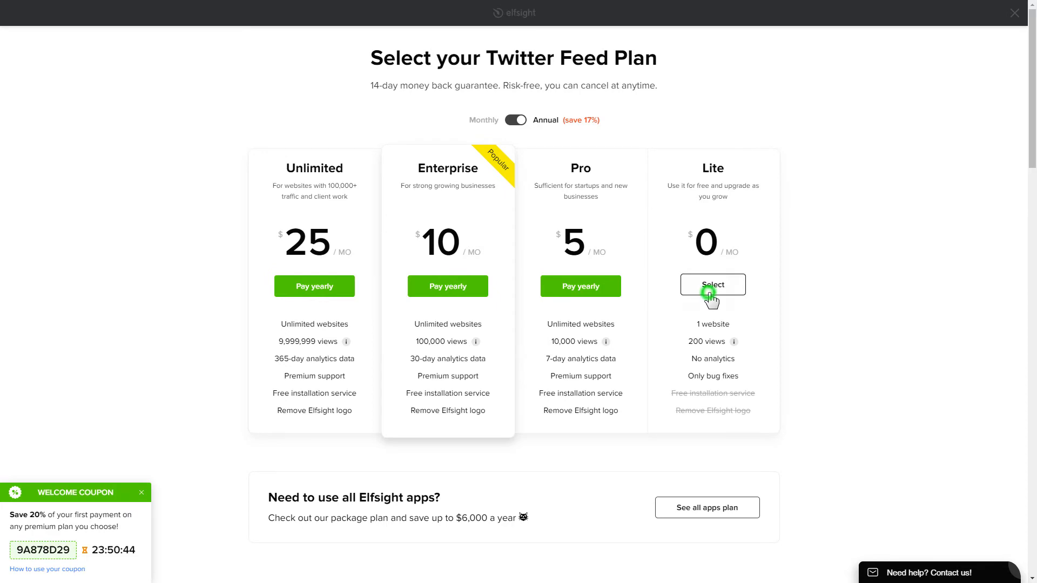
left_click(712, 284)
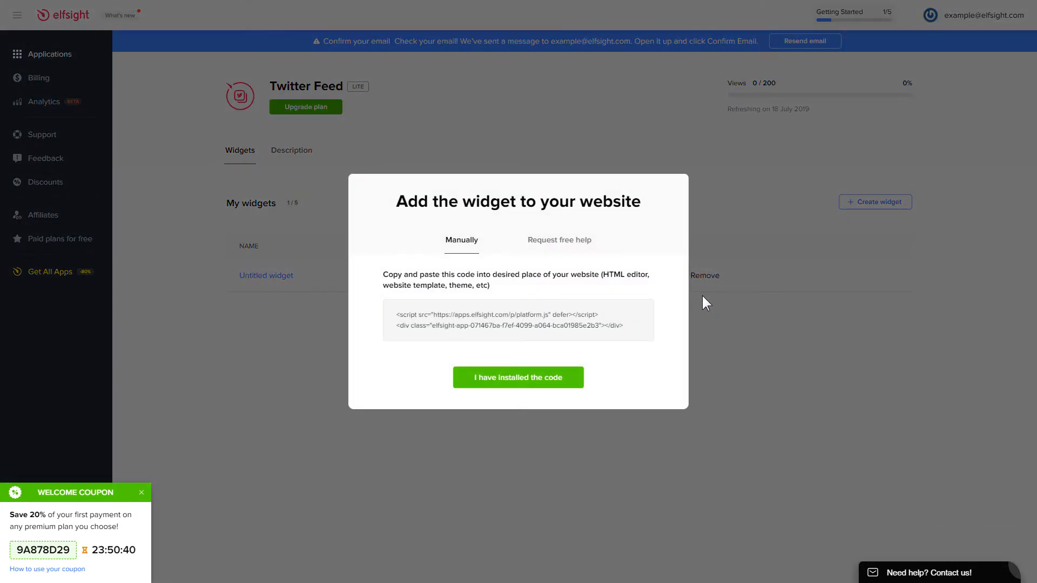
Step: Copy the embed code, then open the Homepage article from Joomla's Articles list
left_click(518, 320)
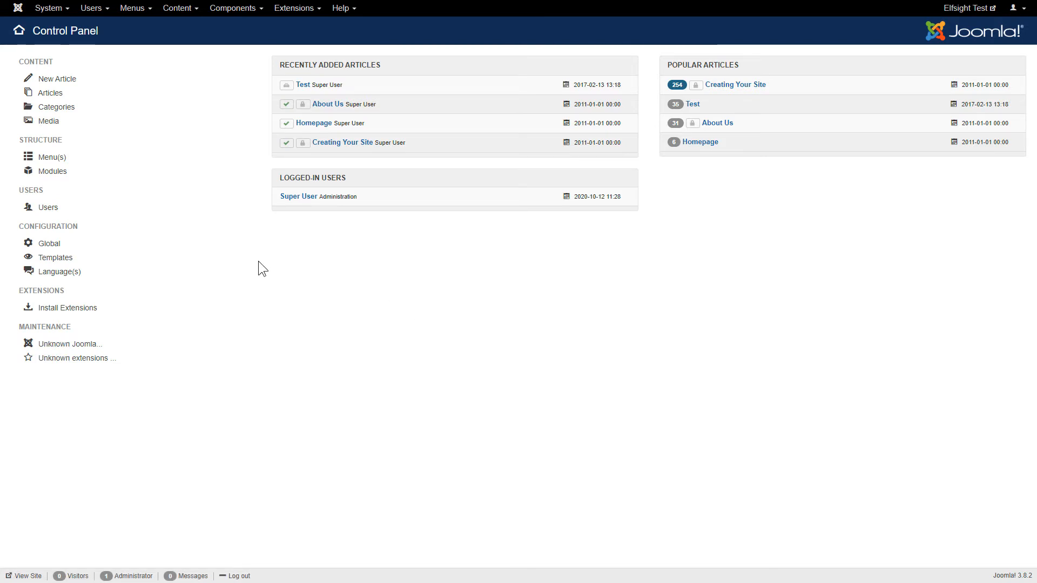
left_click(51, 93)
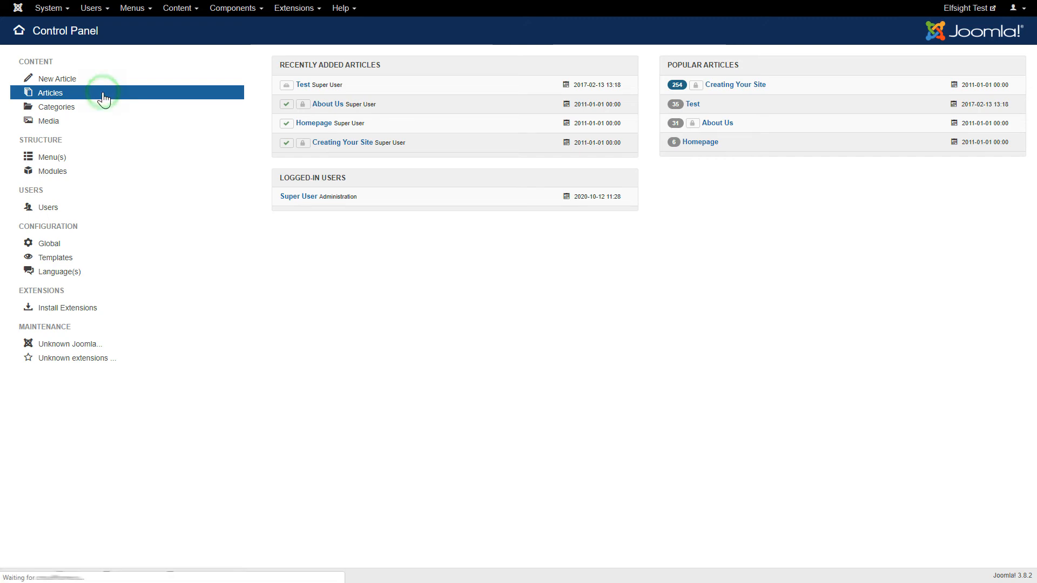
left_click(51, 93)
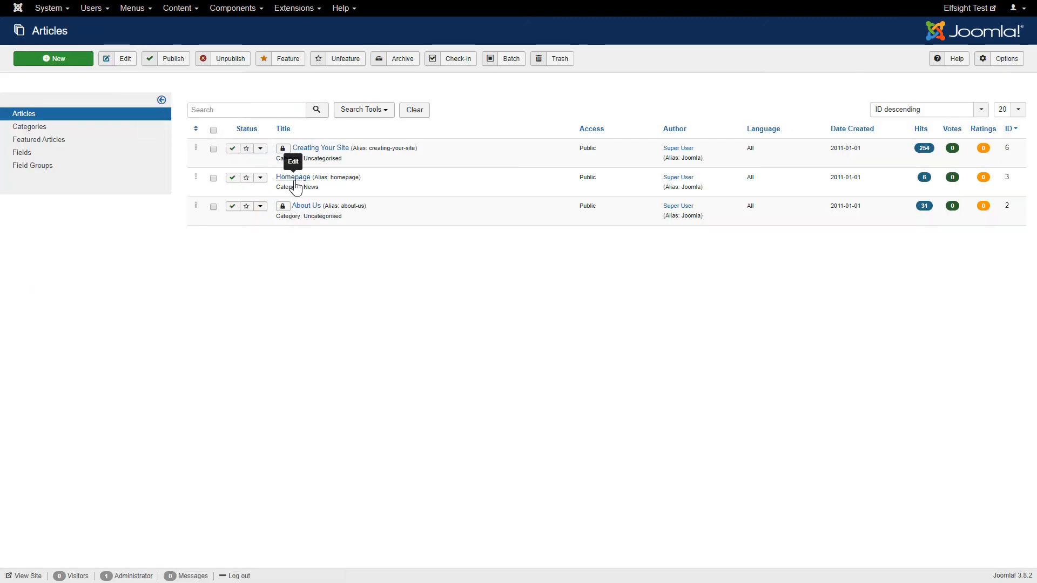
left_click(293, 176)
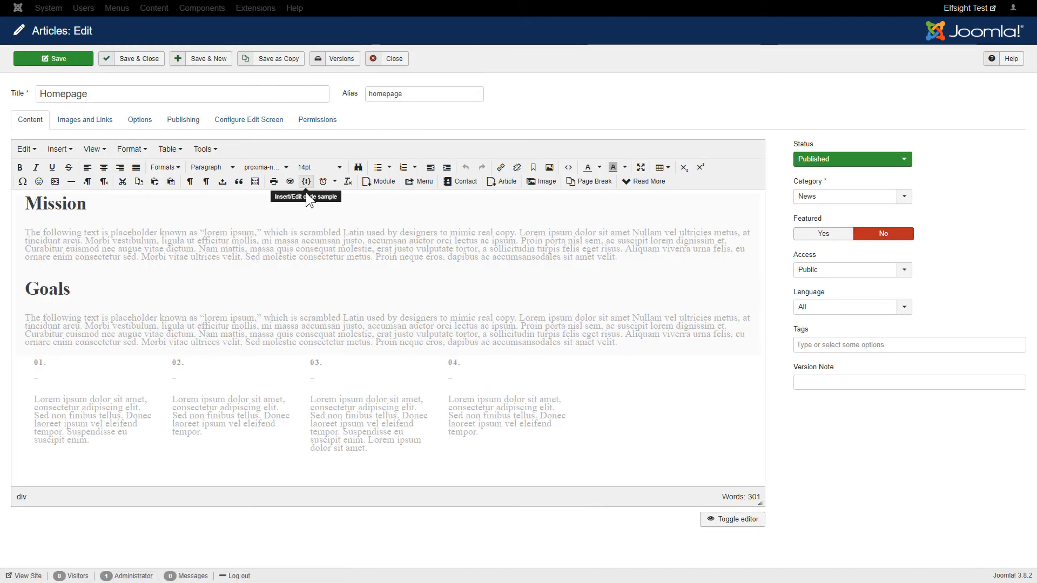
Step: Paste the widget code into the article HTML after the Mission paragraph and save
left_click(732, 519)
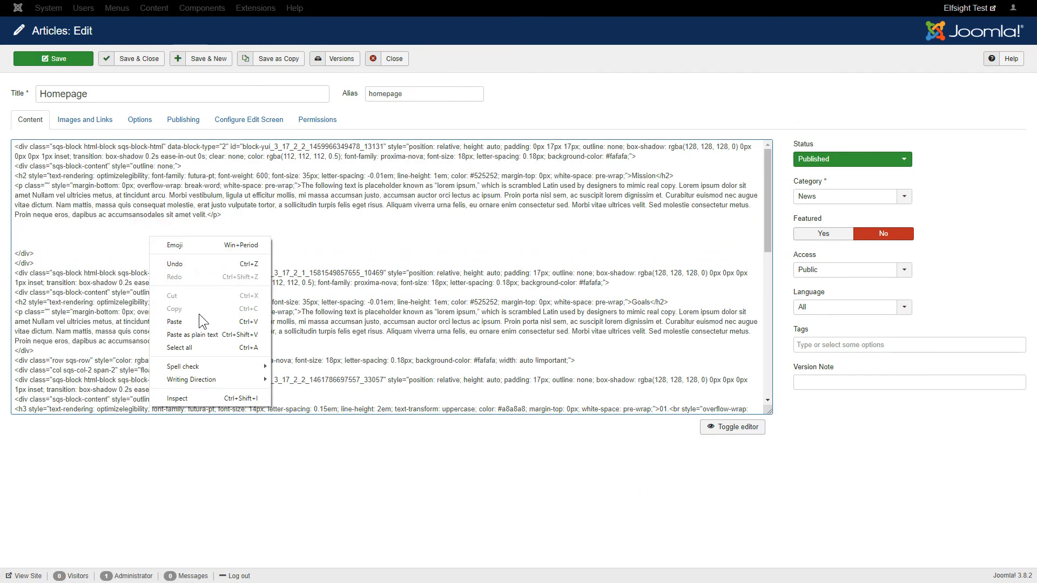
left_click(175, 322)
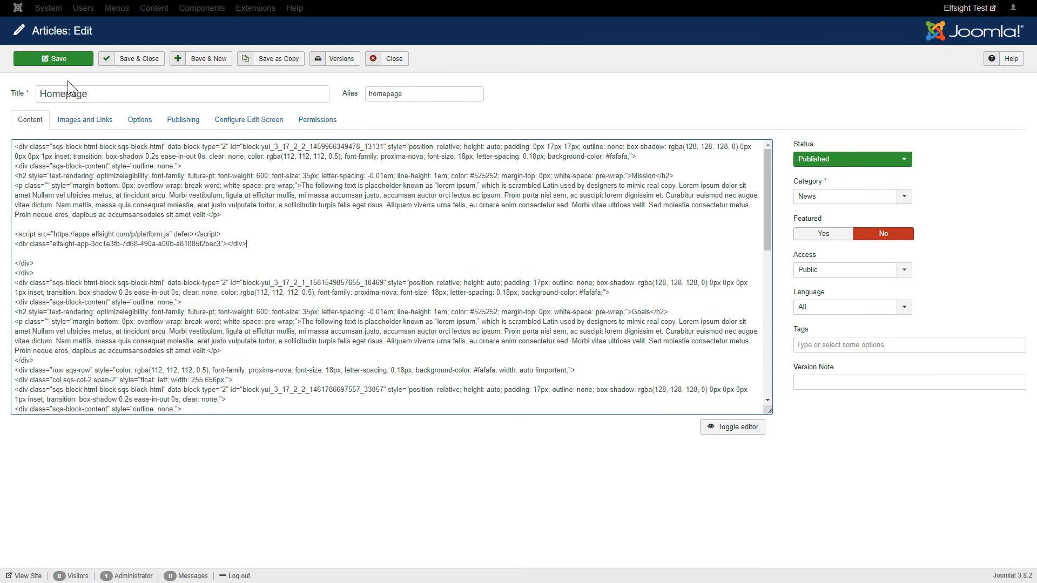
left_click(53, 58)
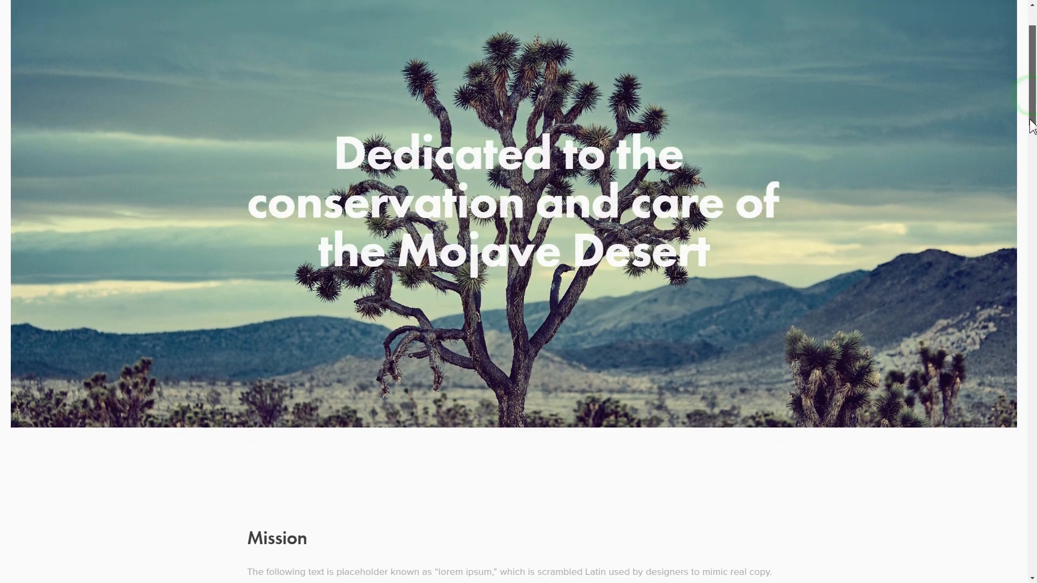
scroll("down", 3)
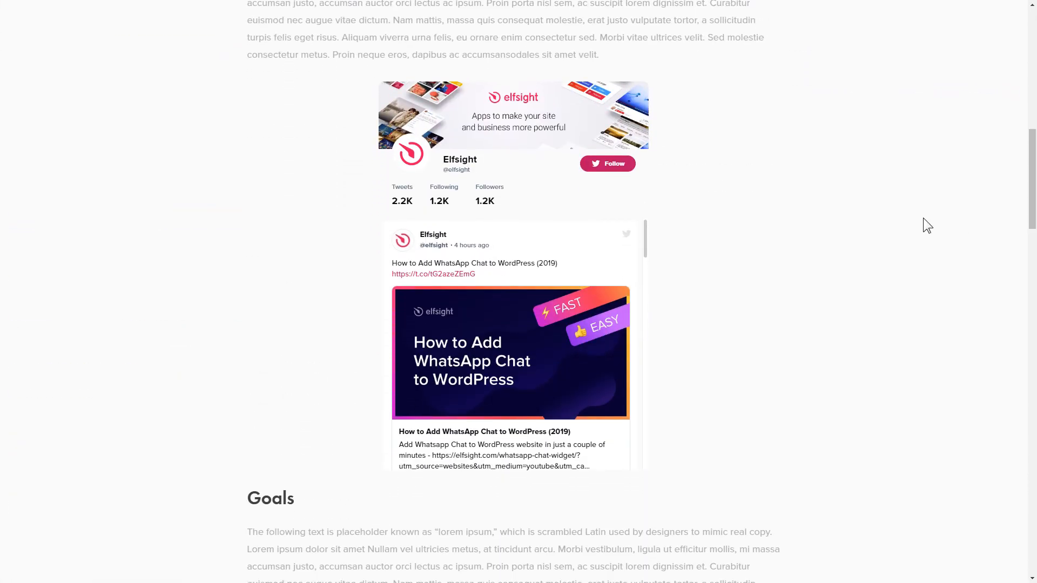
scroll("down", 3)
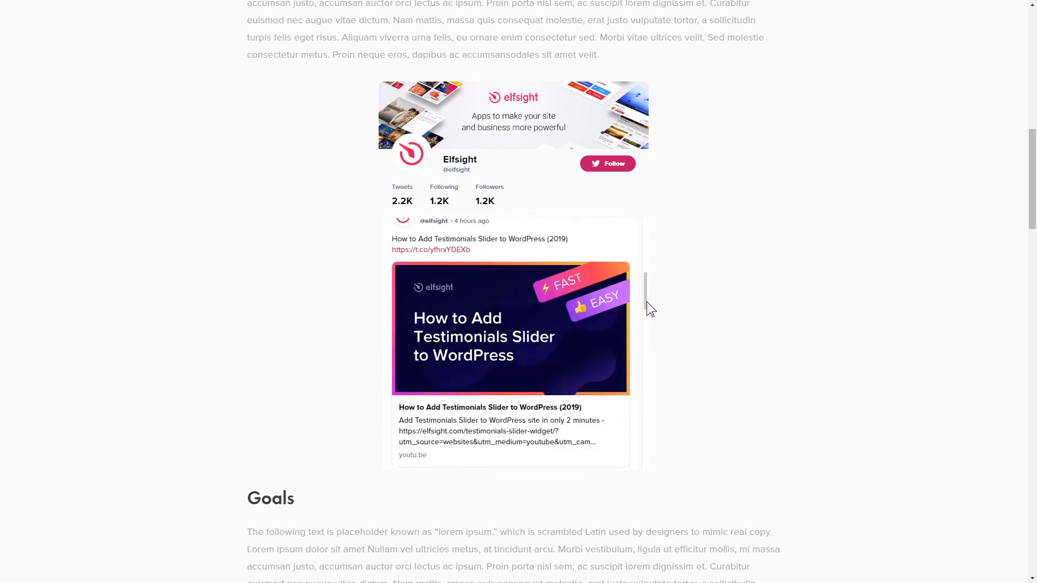
scroll("down", 3)
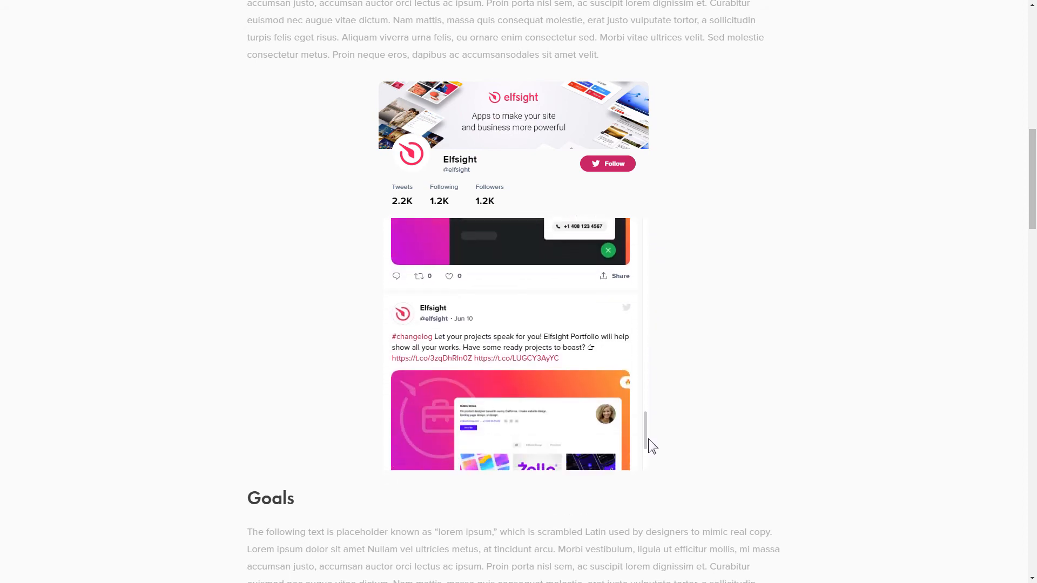